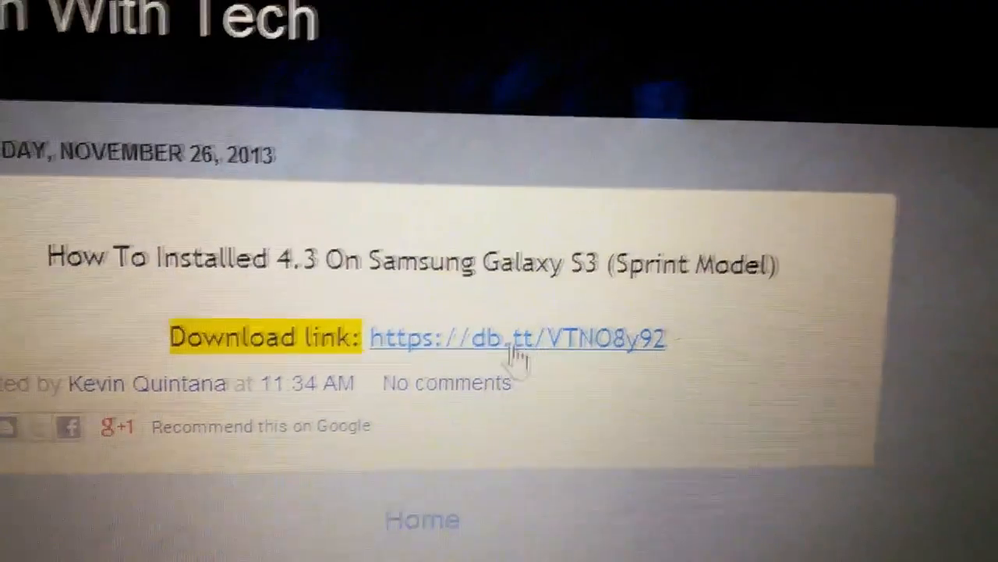
- Follow the blog post's download link for the Sprint Galaxy S3 Android 4.3 package
{"action": "left_click", "coordinate": [516, 337]}
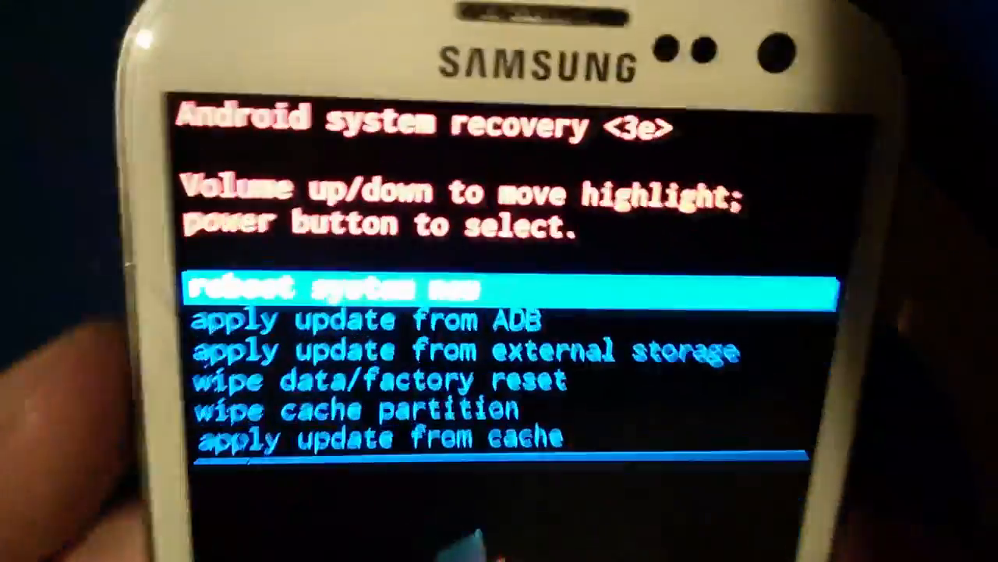
- Move down the recovery menu past 'apply update from ADB' to 'apply update from external storage'
{"action": "key", "text": "VolumeDown"}
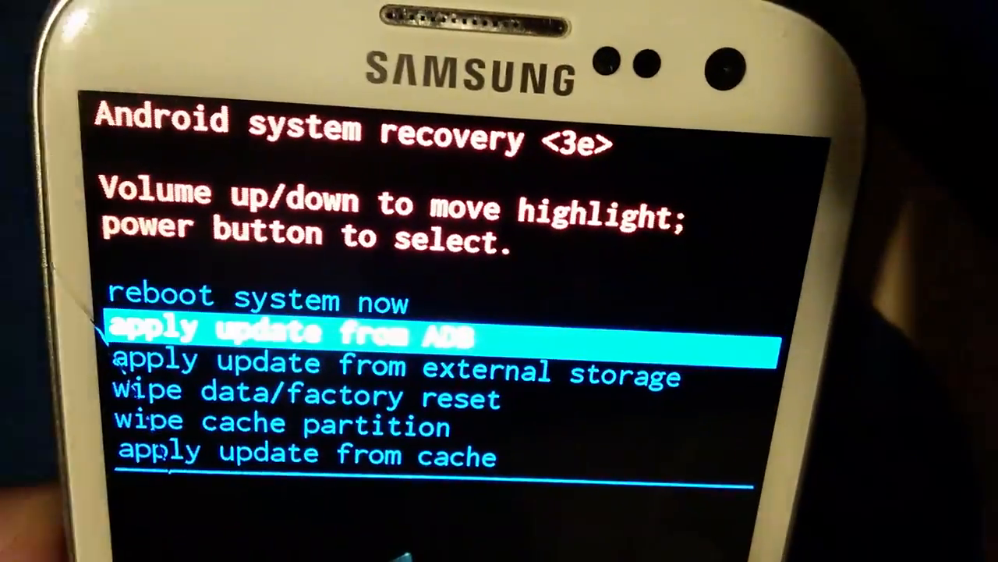
{"action": "key", "text": "VolumeDown"}
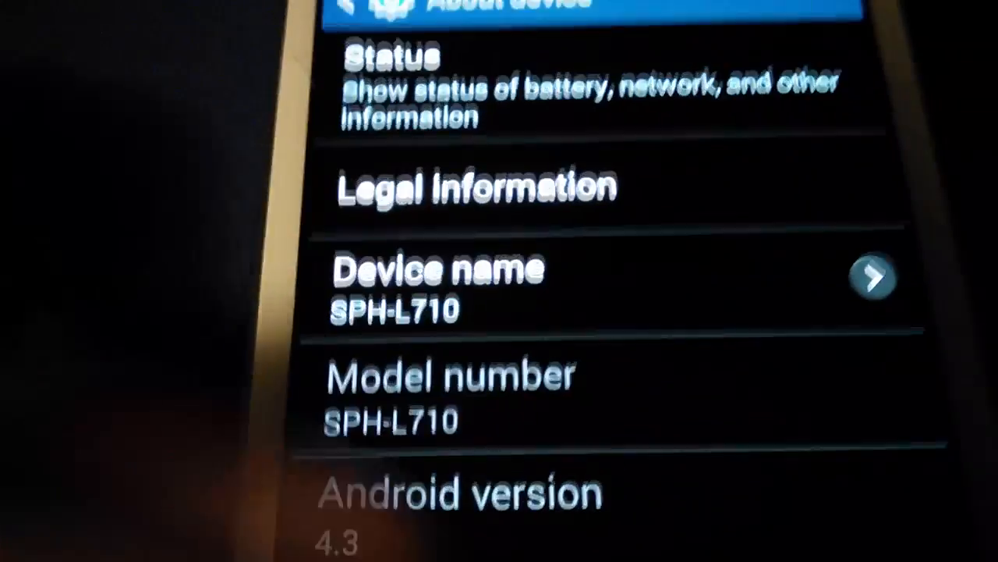
- Scroll the About device list down to Android version 4.3, baseband L710VPUCMK3 and kernel 3.0.31
{"action": "scroll", "scroll_direction": "down", "scroll_amount": 3}
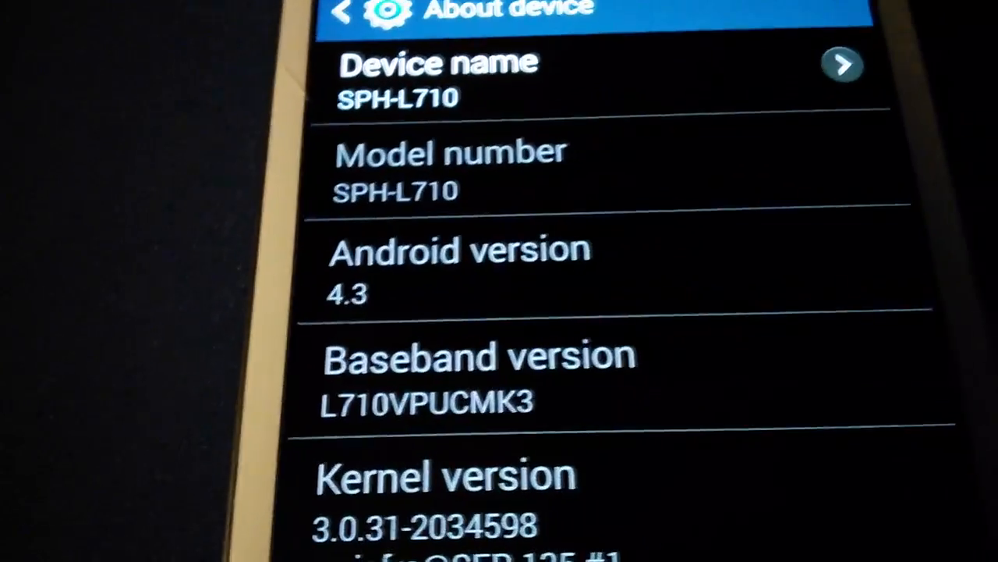